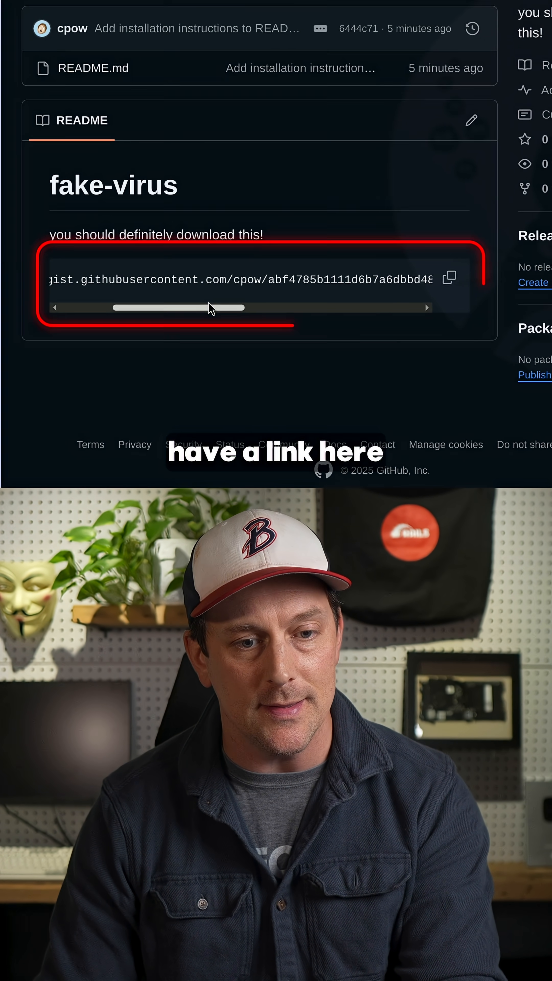
- Copy the curl install command from the fake-virus README code block to the clipboard
left_click(465, 278)
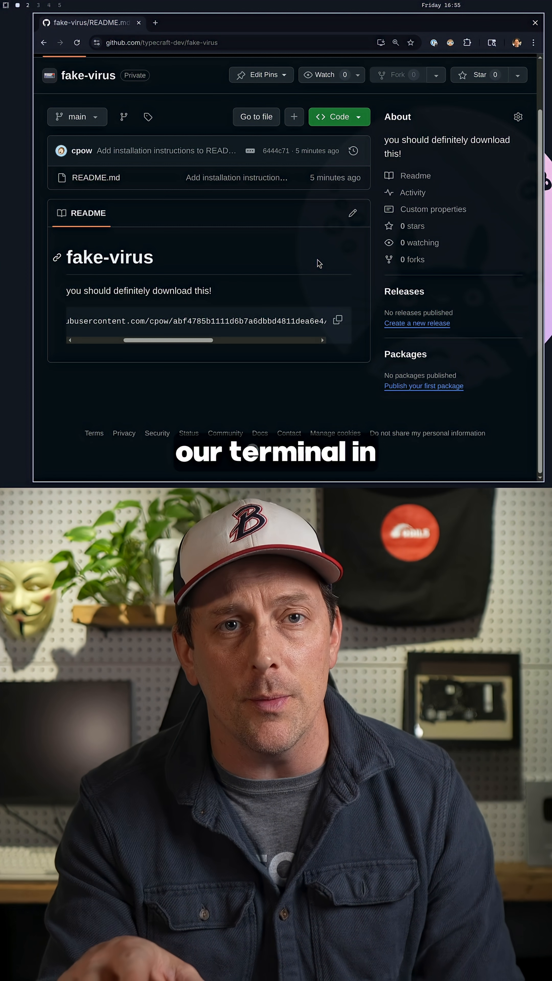
left_click(337, 320)
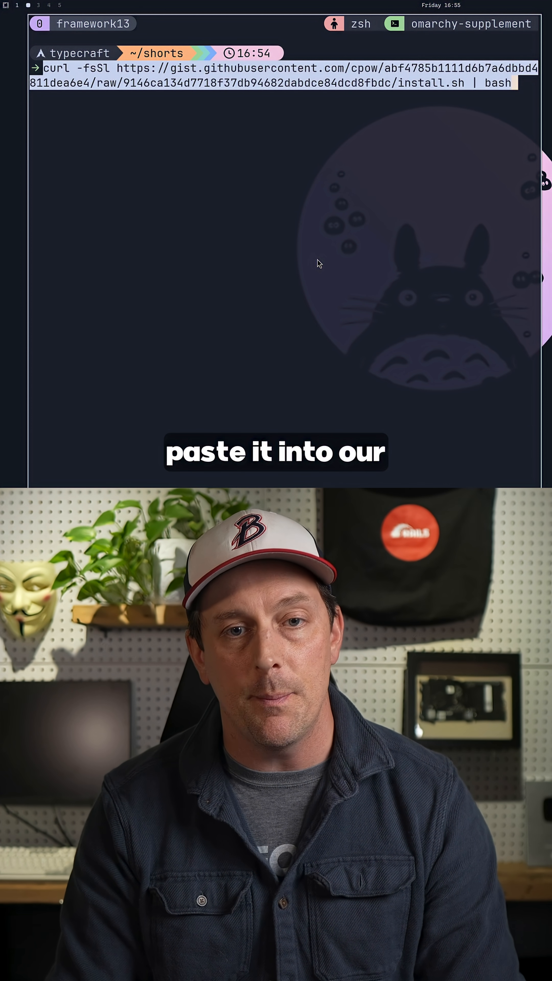
- Run the pasted curl -fsSL … install.sh | bash command, printing the 'UR SCREWED' skull banner
key("Return")
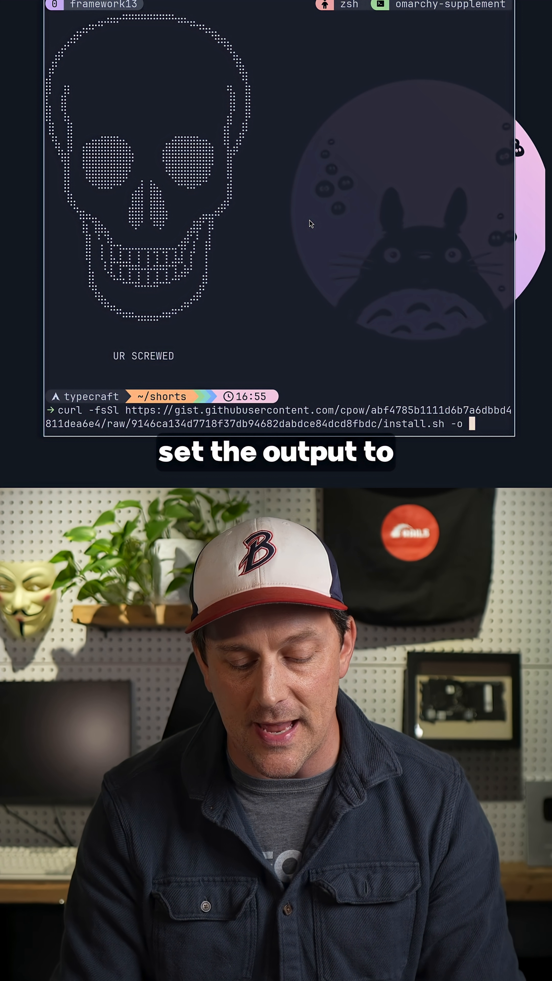
- Rewrite the curl command with -o some_file so the script downloads to a file instead of running
type("some_file")
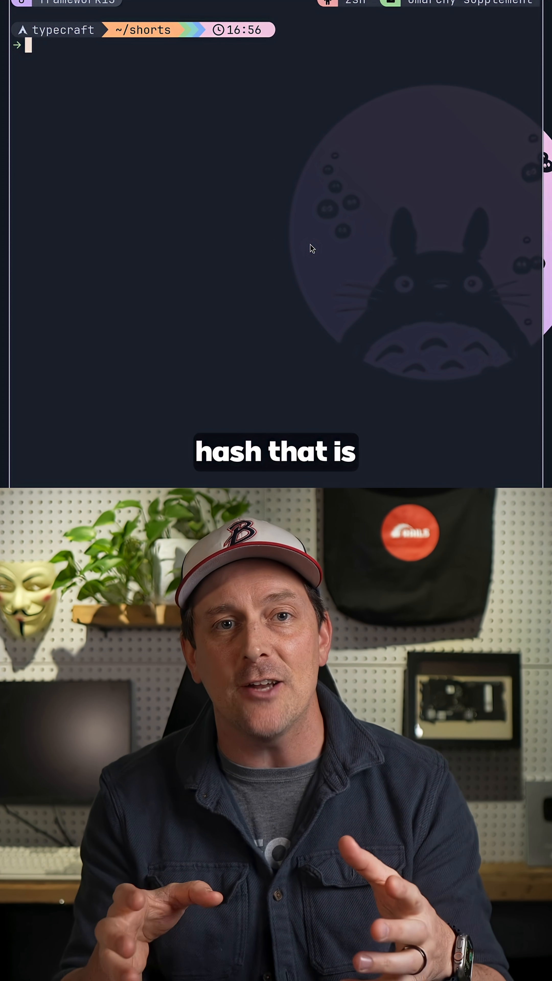
- Run sha256sum --check demo.txt.sha256 (reports OK), then edit demo.txt in nvim by typing 'asdklflskdjf'
type("sha256sum --check demo.txt.sha256")
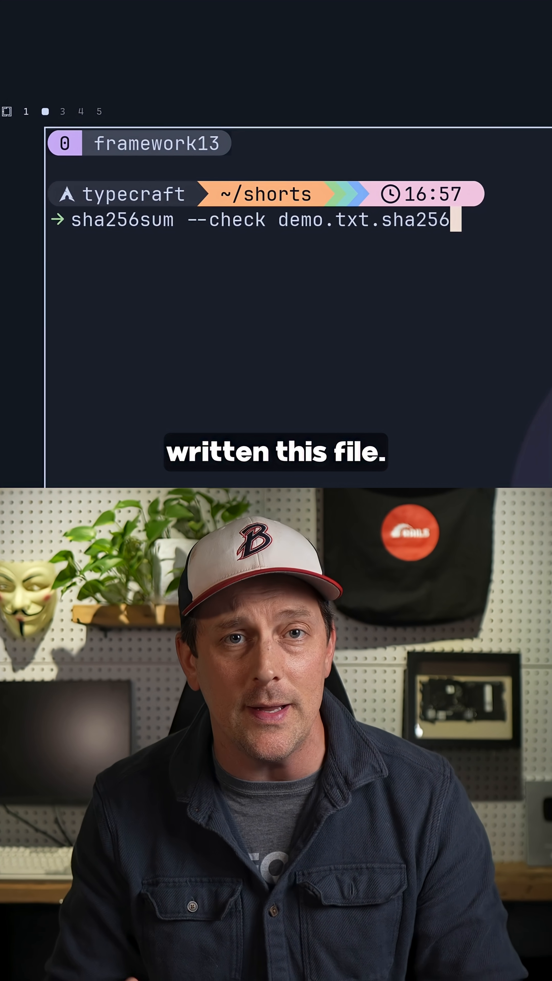
key("Return")
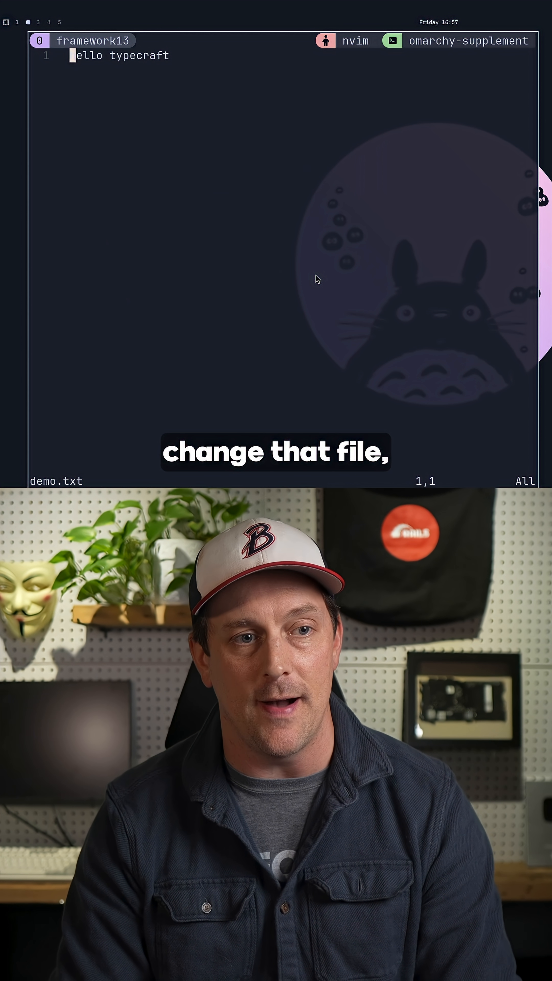
type("asdklflskdjf")
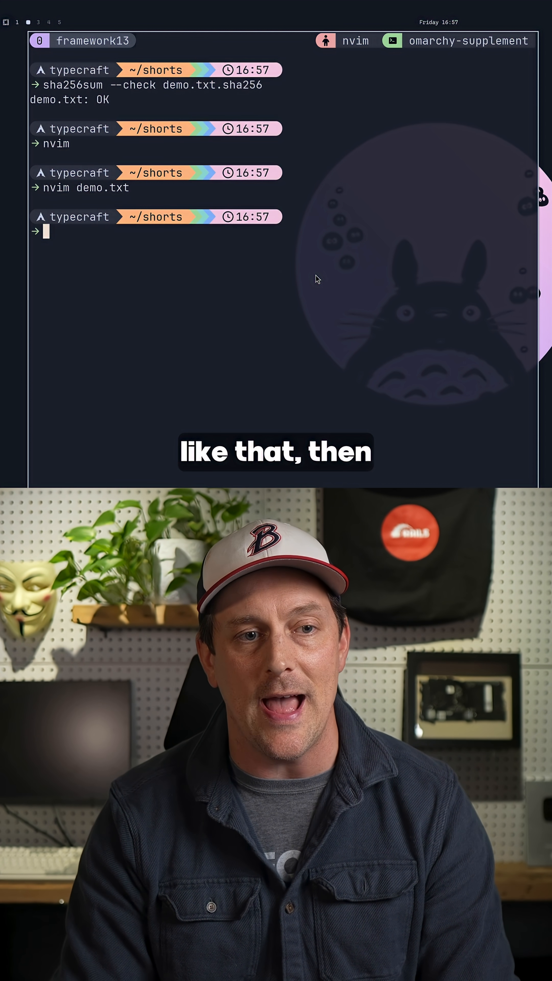
- Rerun sha256sum --check demo.txt.sha256 so demo.txt now reports FAILED, then type 'ecraft.dev'
type("sha256sum --check demo.txt.sha256")
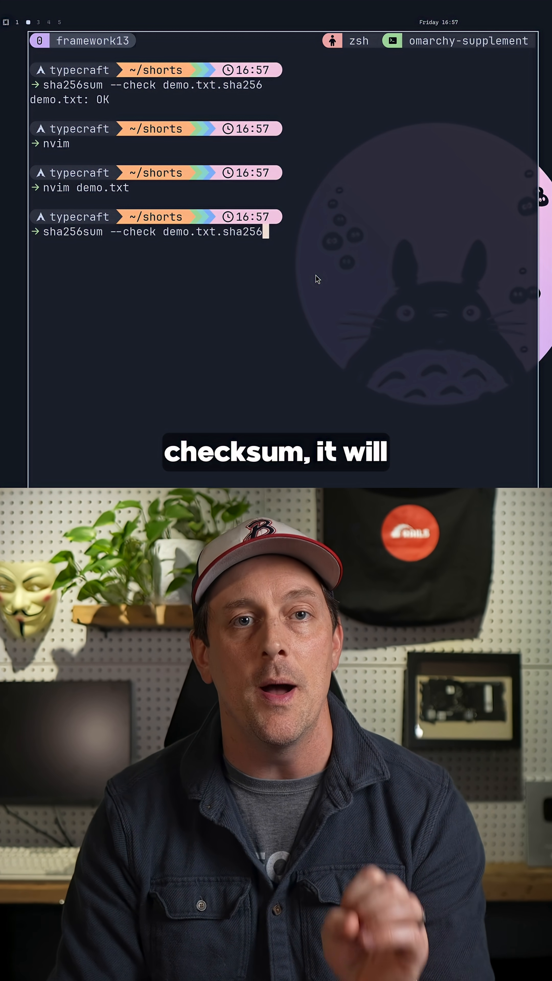
key("Return")
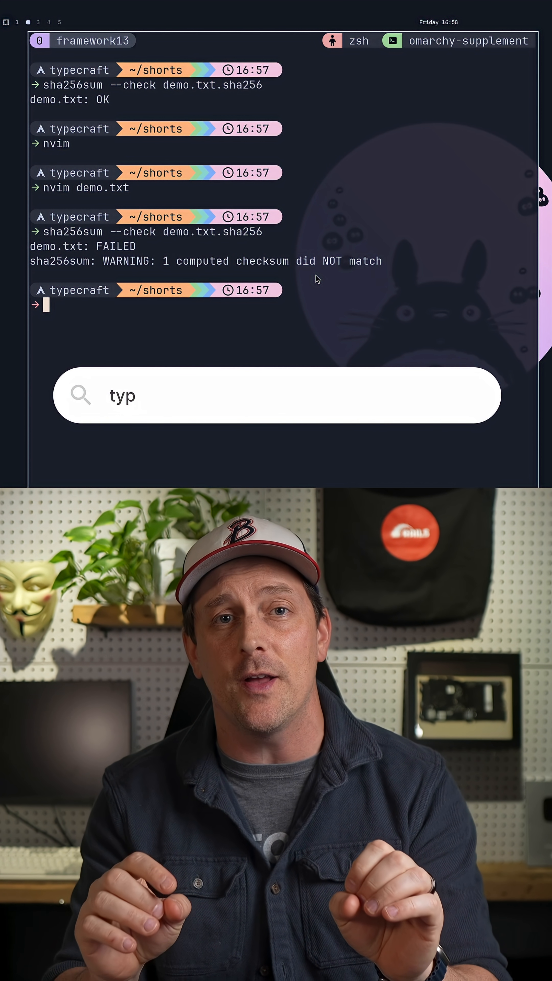
type("ecraft.dev")
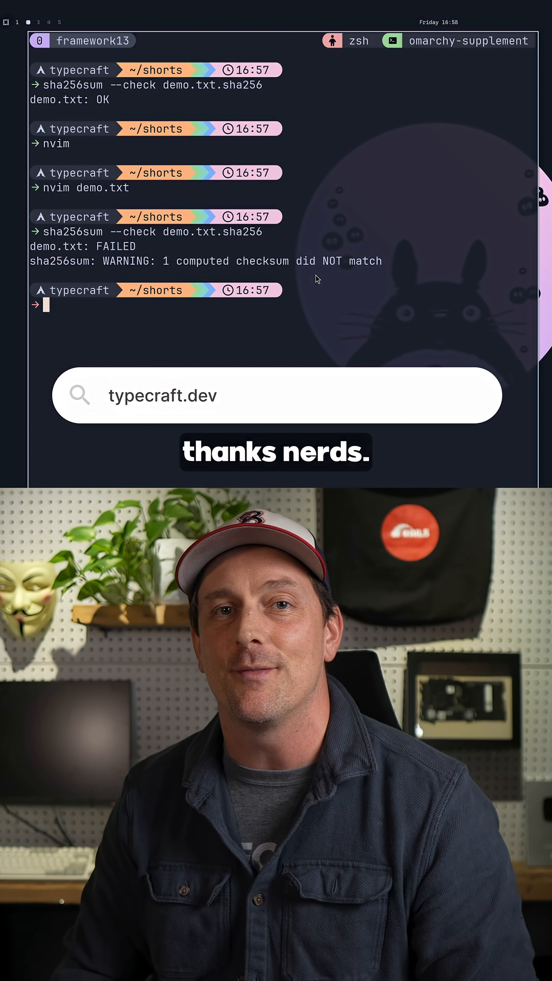